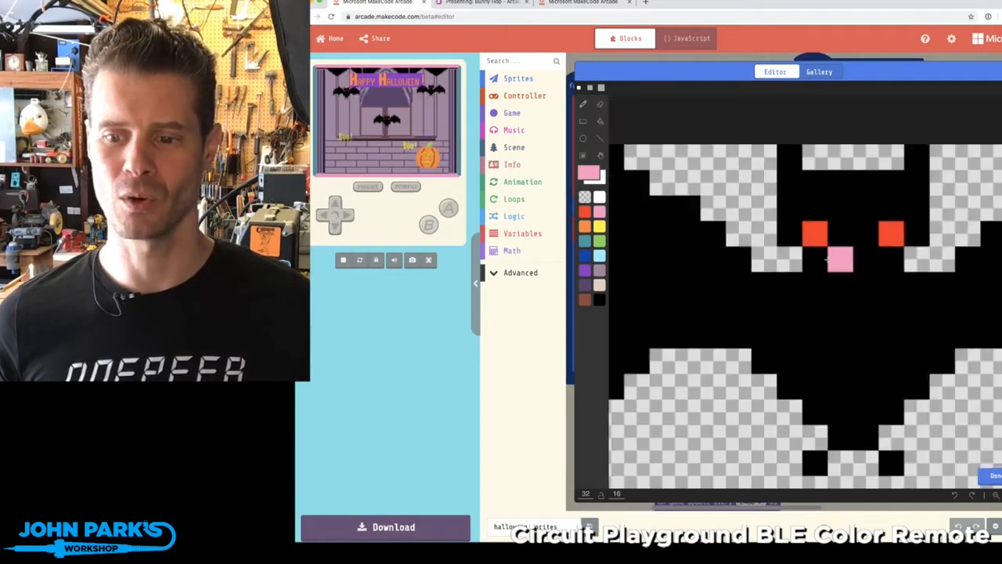
- Close the bat sprite image editor and return to the animateCharacerMotion code in Blocks
click(837, 261)
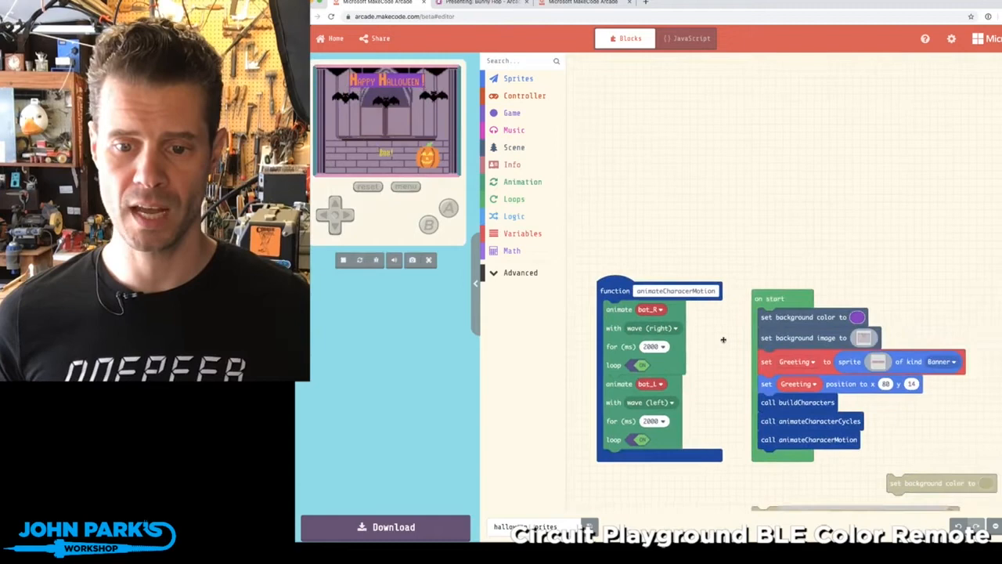
click(522, 182)
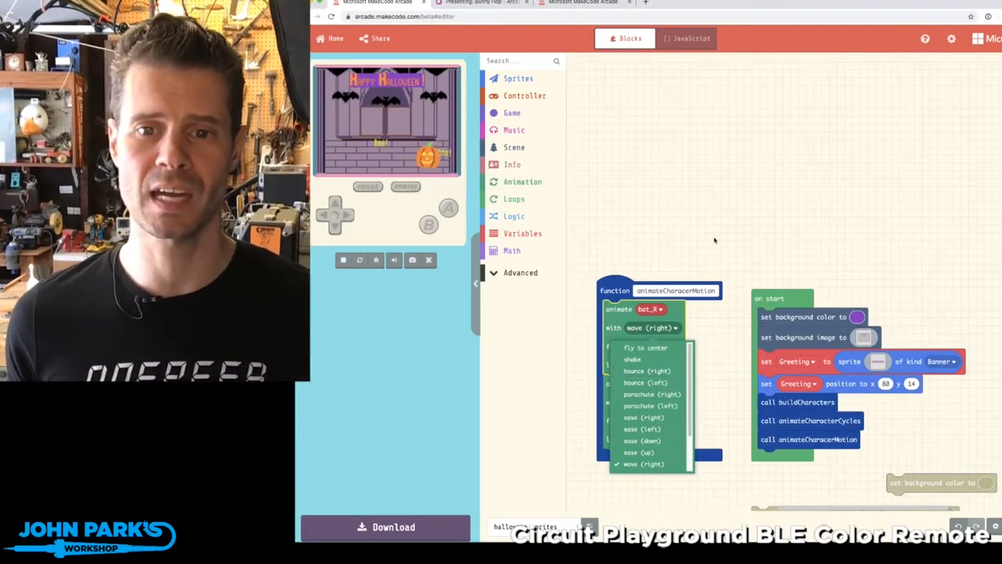
click(639, 464)
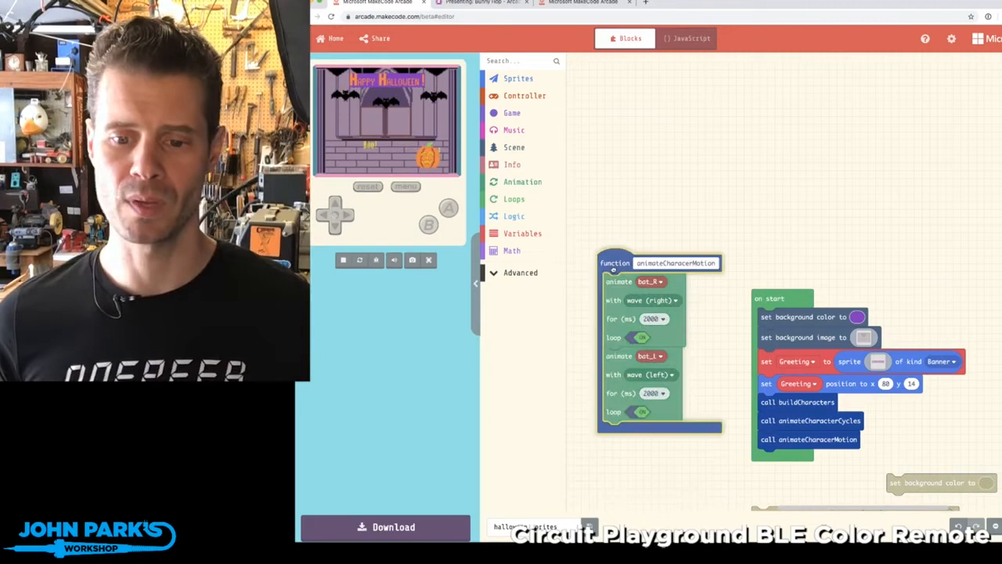